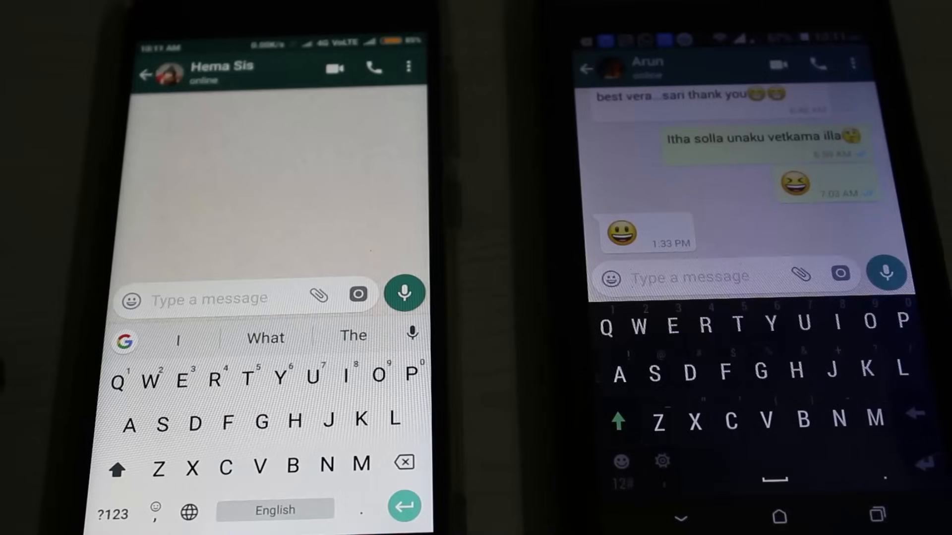
Send the message 'Hi' in the WhatsApp chat.
{"action": "type", "text": "Hi"}
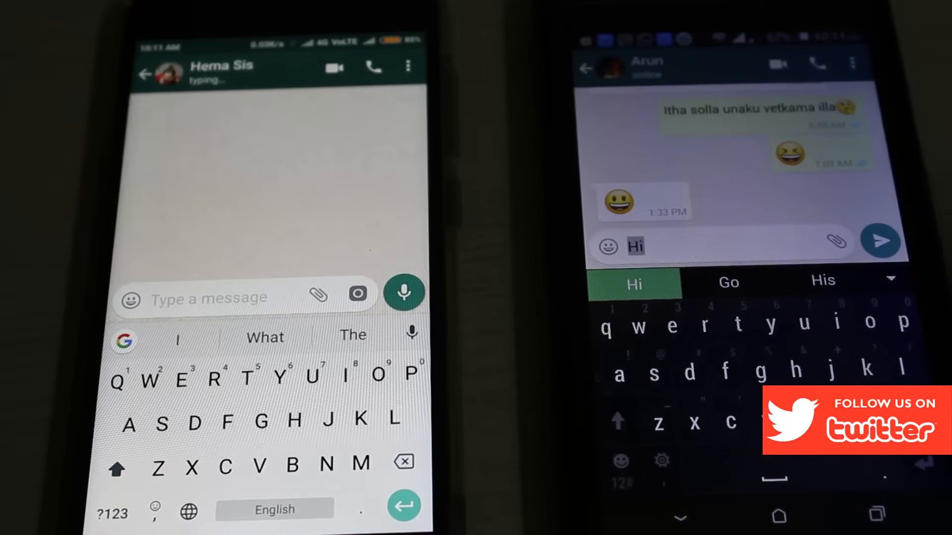
{"action": "left_click", "coordinate": [881, 241]}
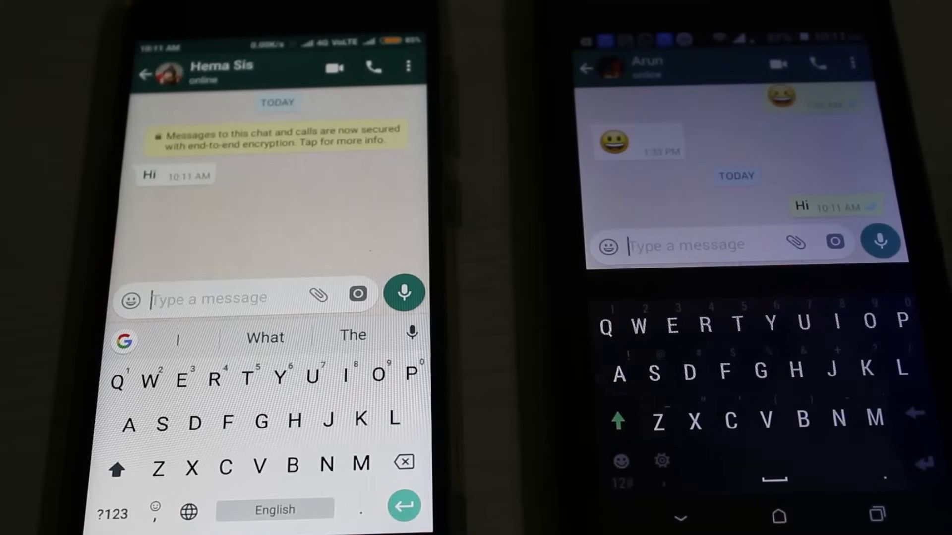
Delete the sent 'Hi' message for everyone.
{"action": "left_click", "coordinate": [803, 206]}
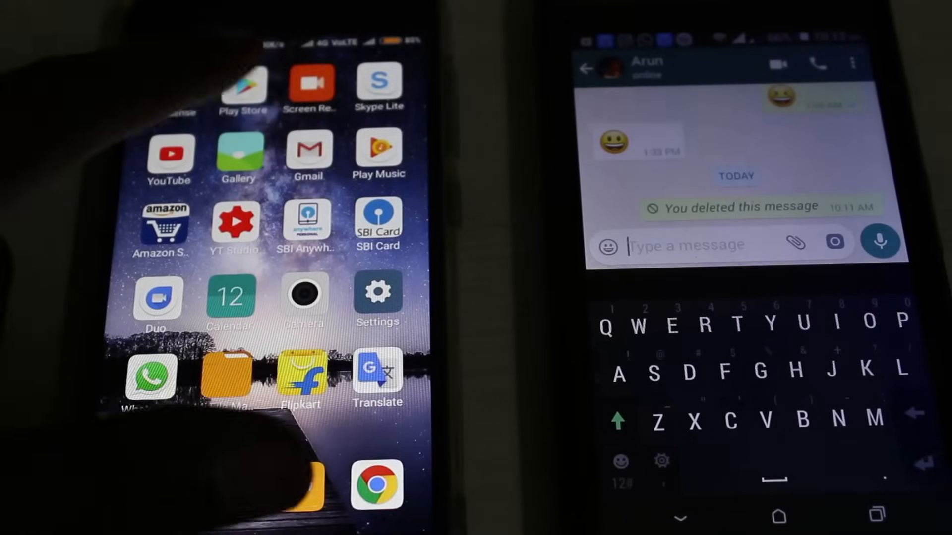
Install 'Notisave - save notifications' from the Play Store.
{"action": "left_click", "coordinate": [243, 87]}
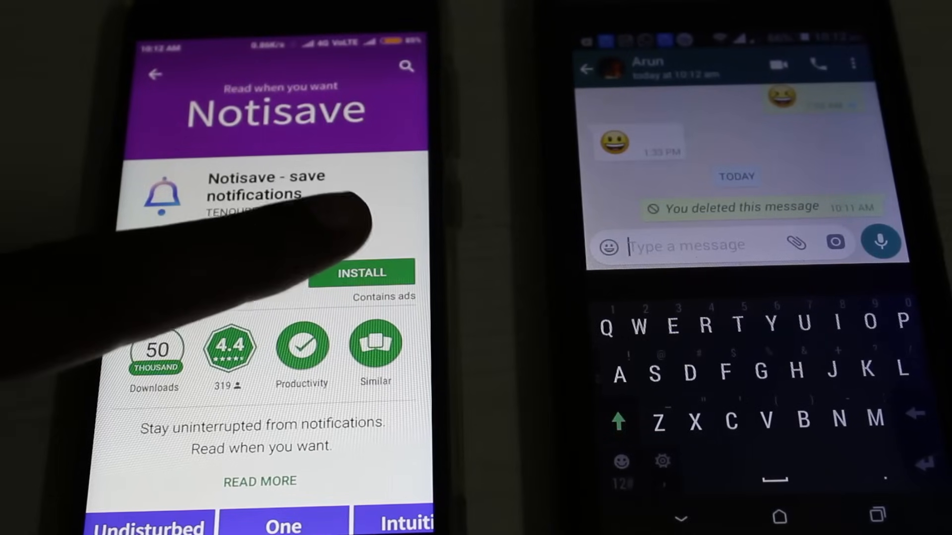
{"action": "left_click", "coordinate": [362, 273]}
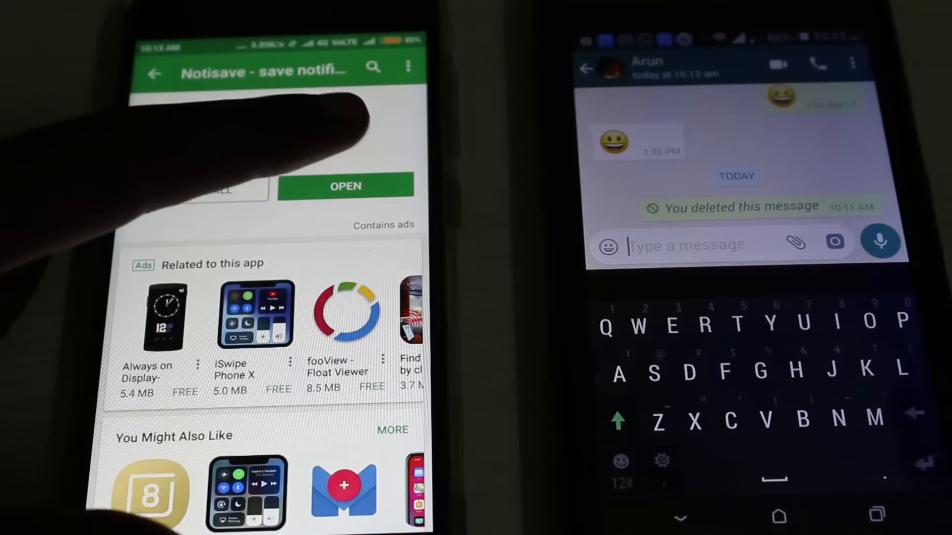
Launch Notisave from its Play Store page.
{"action": "left_click", "coordinate": [345, 186]}
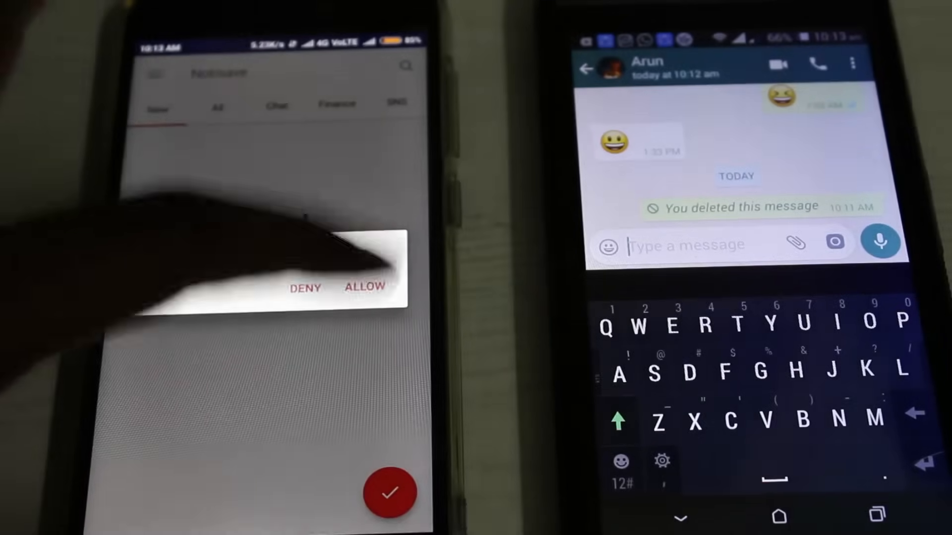
Allow Notisave's permissions, enable its notification access, and finish the intro screens.
{"action": "left_click", "coordinate": [365, 287]}
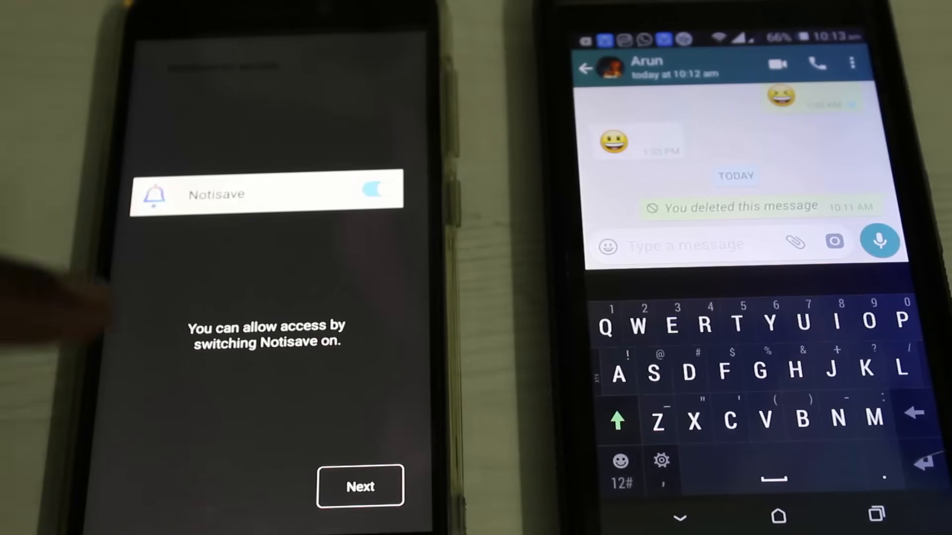
{"action": "left_click", "coordinate": [360, 486]}
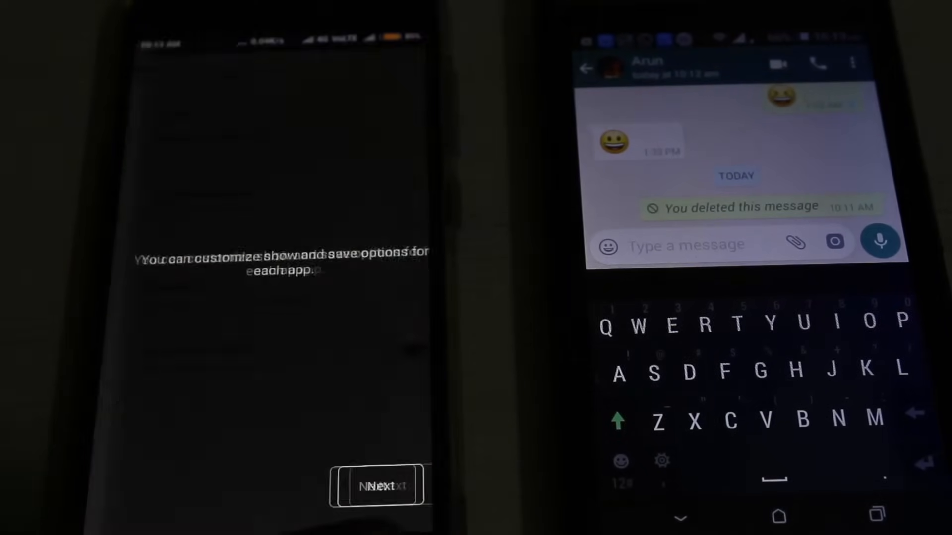
{"action": "left_click", "coordinate": [376, 486]}
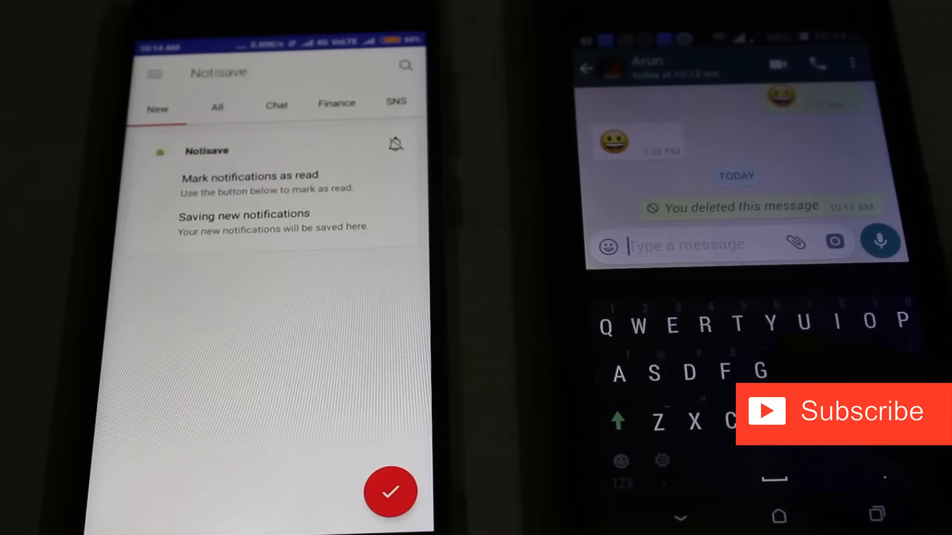
Send the message 'Hi how are you' in the WhatsApp chat.
{"action": "type", "text": "Hi"}
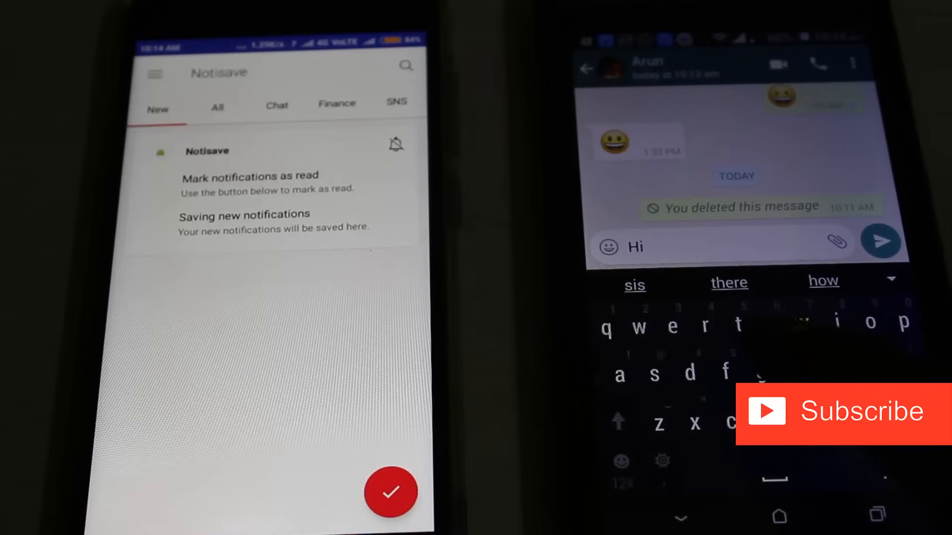
{"action": "type", "text": "how are you"}
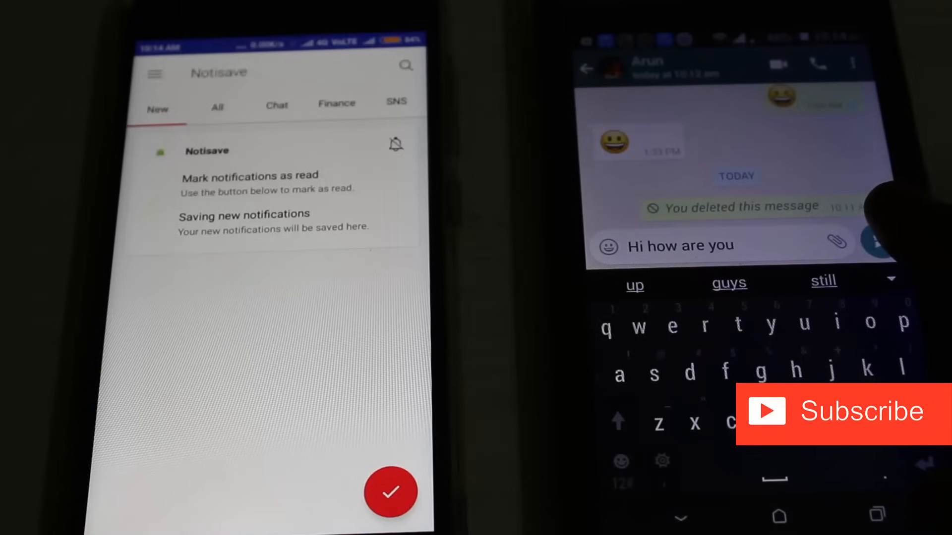
{"action": "left_click", "coordinate": [888, 246]}
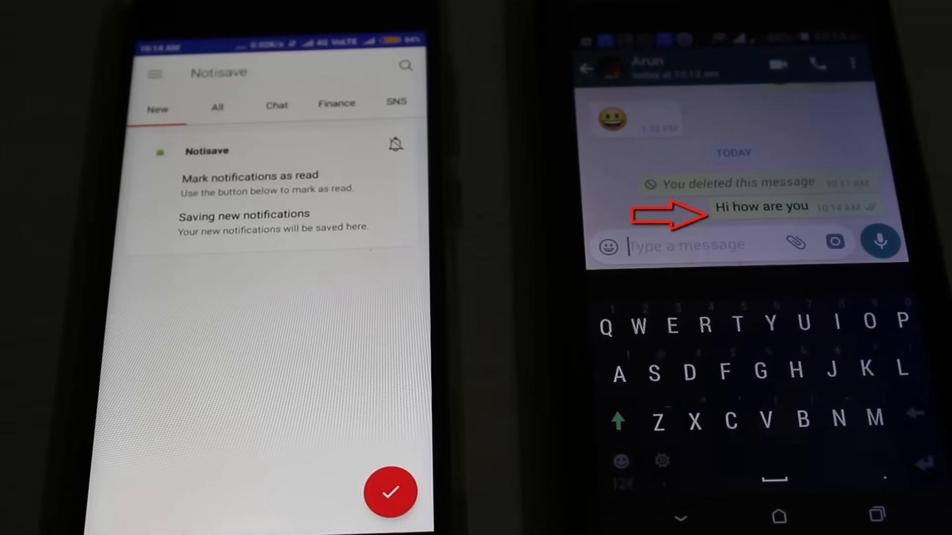